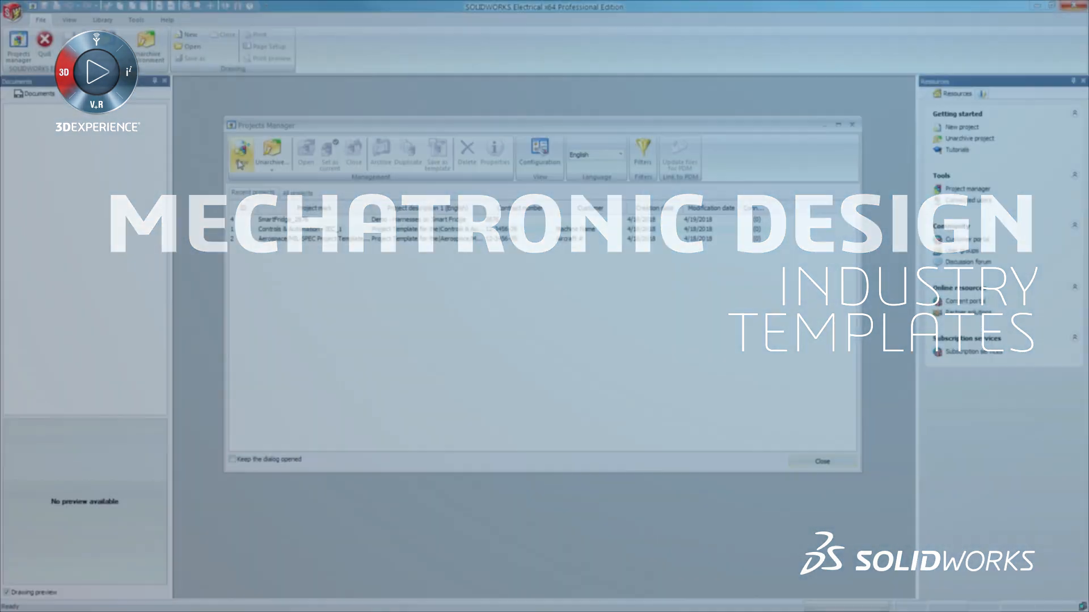
# Step: Create a new project from the Controls & Automation - IEC template in the Projects manager
pyautogui.click(242, 153)
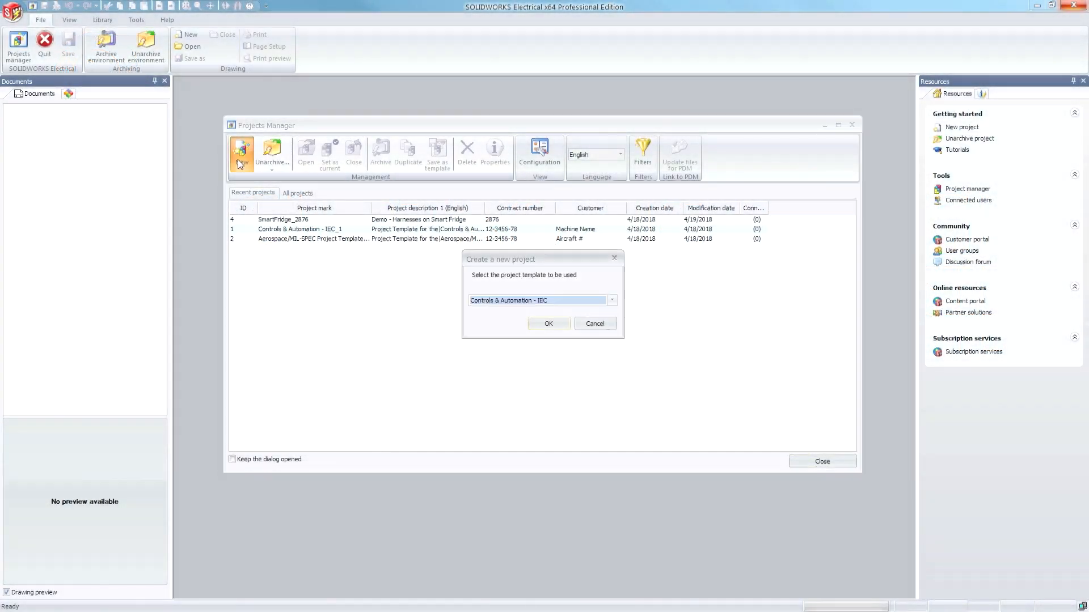
pyautogui.click(611, 299)
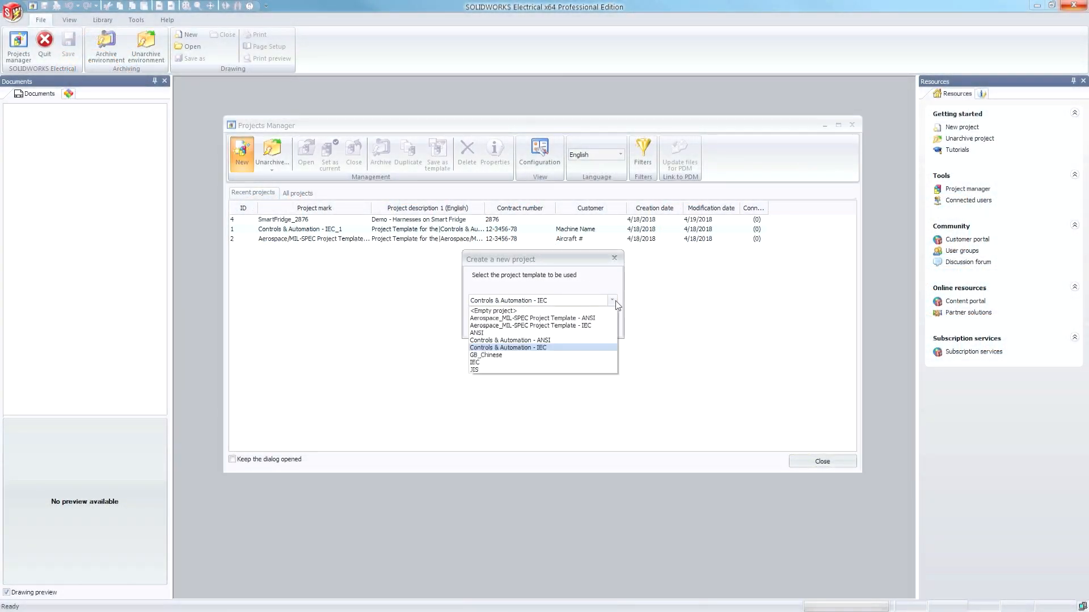
pyautogui.click(508, 347)
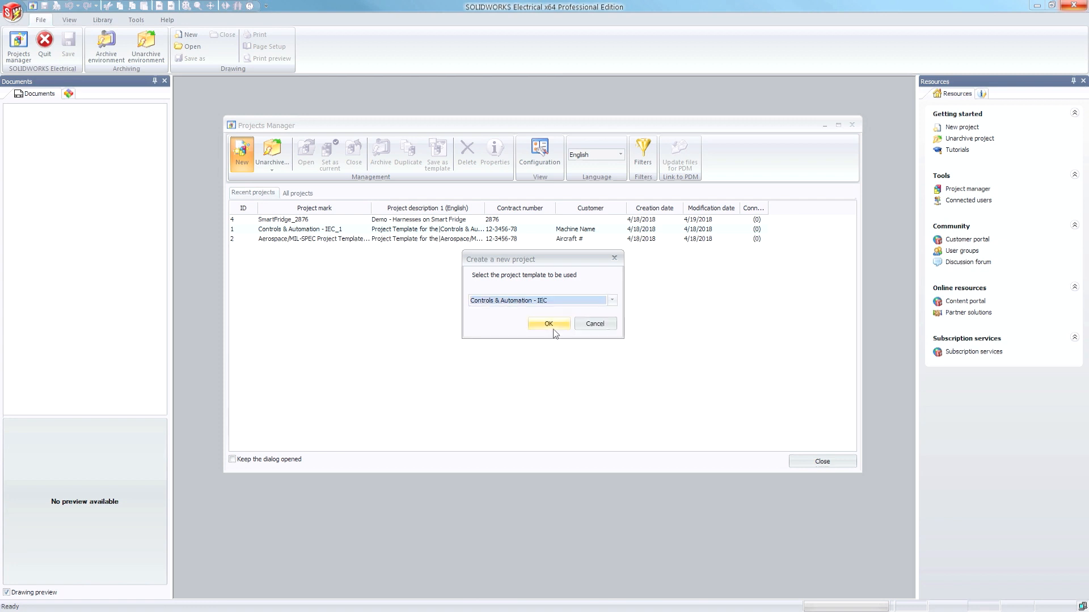
pyautogui.click(548, 324)
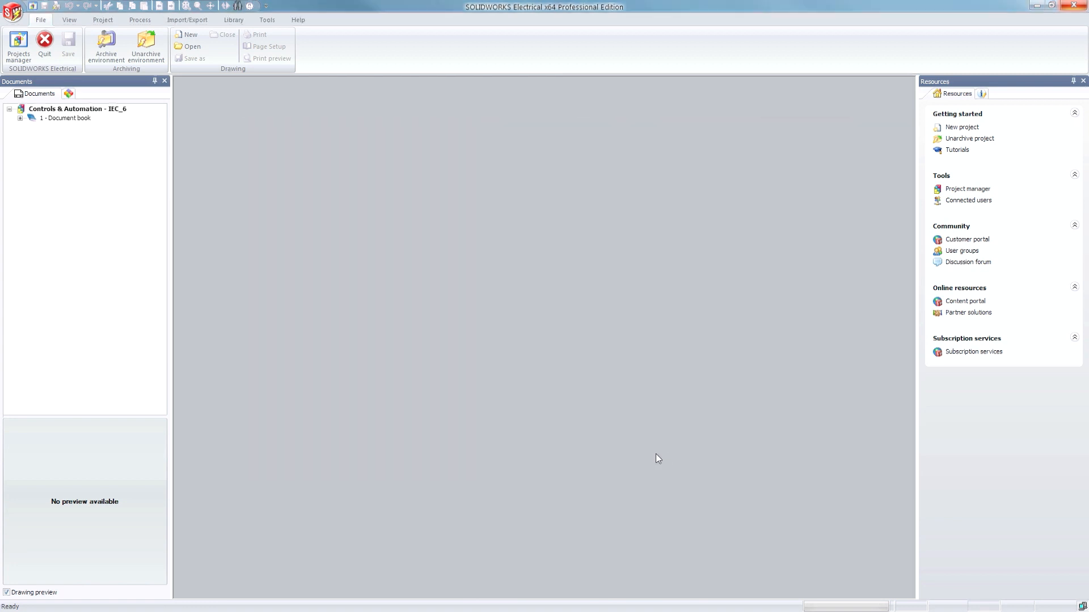
pyautogui.moveTo(63, 153)
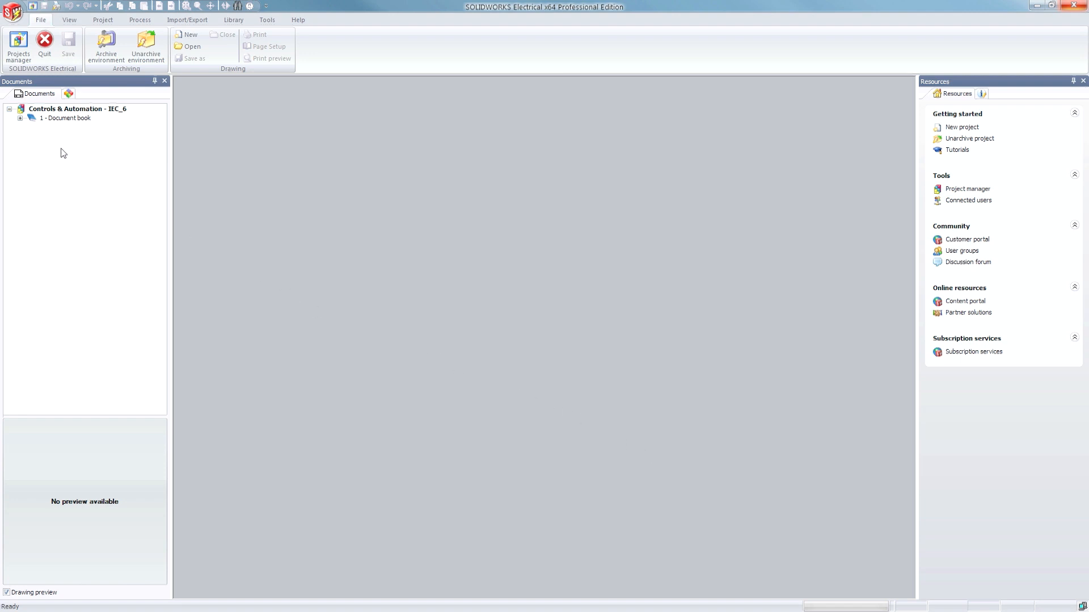
# Step: Expand the document book and open the project's 1-Line Diagram, Power Wiring and Control Wiring drawings
pyautogui.doubleClick(84, 145)
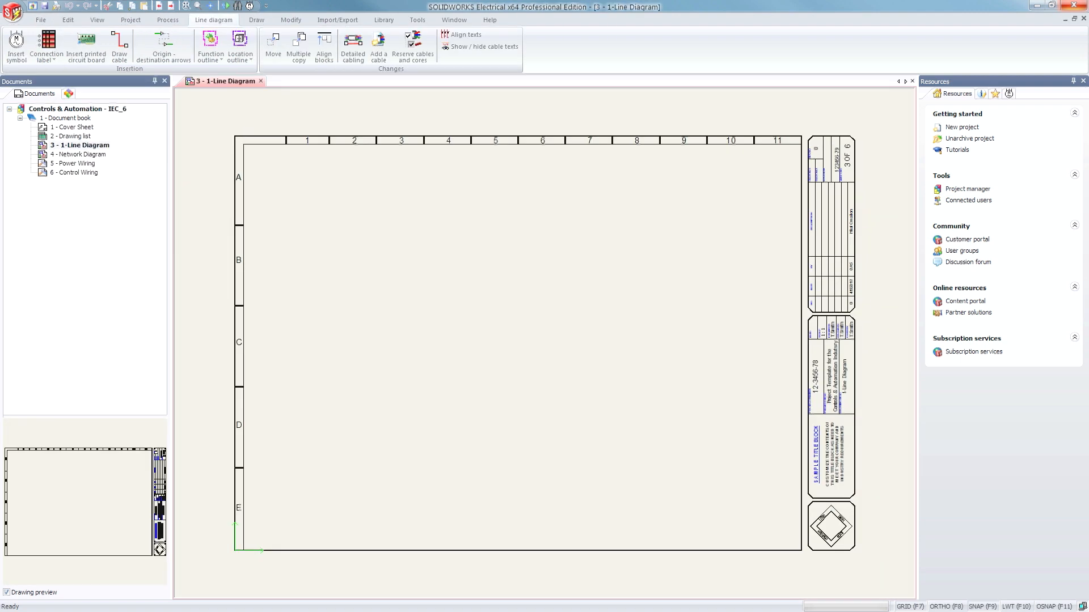
pyautogui.doubleClick(83, 173)
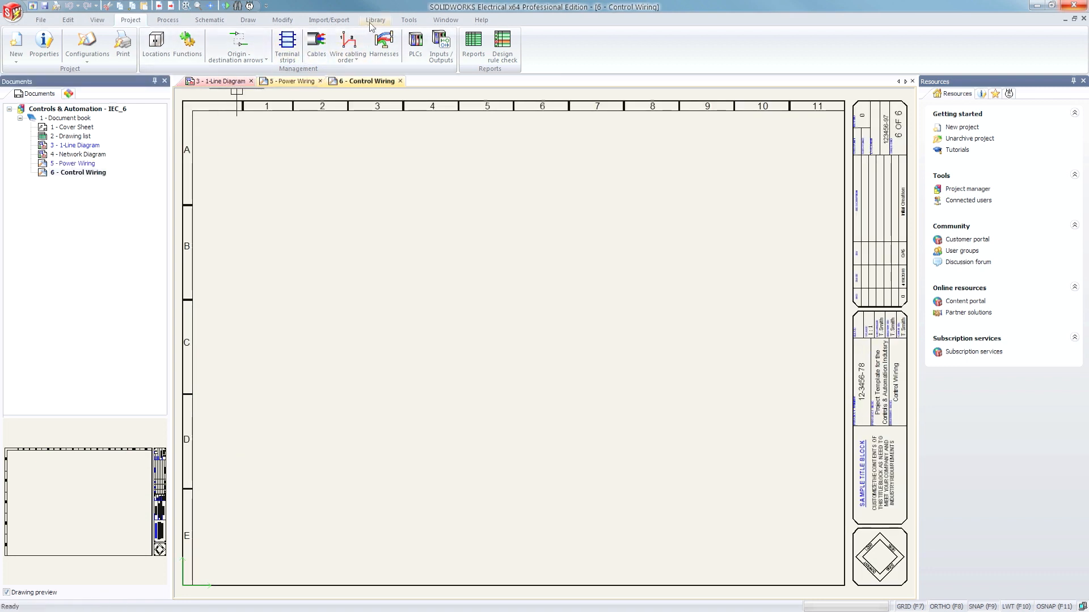
pyautogui.click(91, 45)
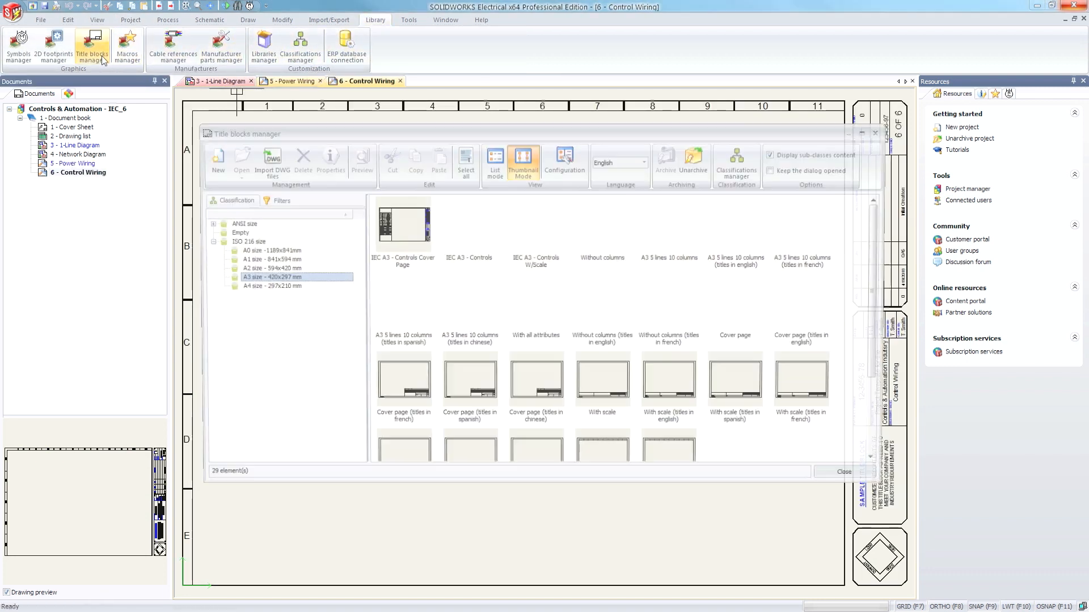
pyautogui.click(264, 240)
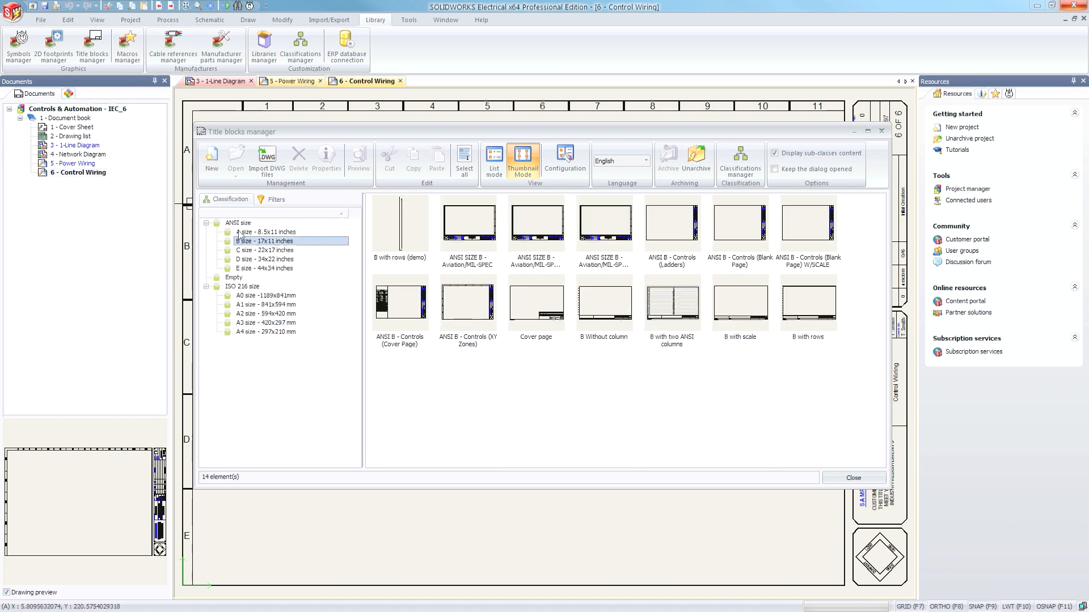
pyautogui.click(670, 222)
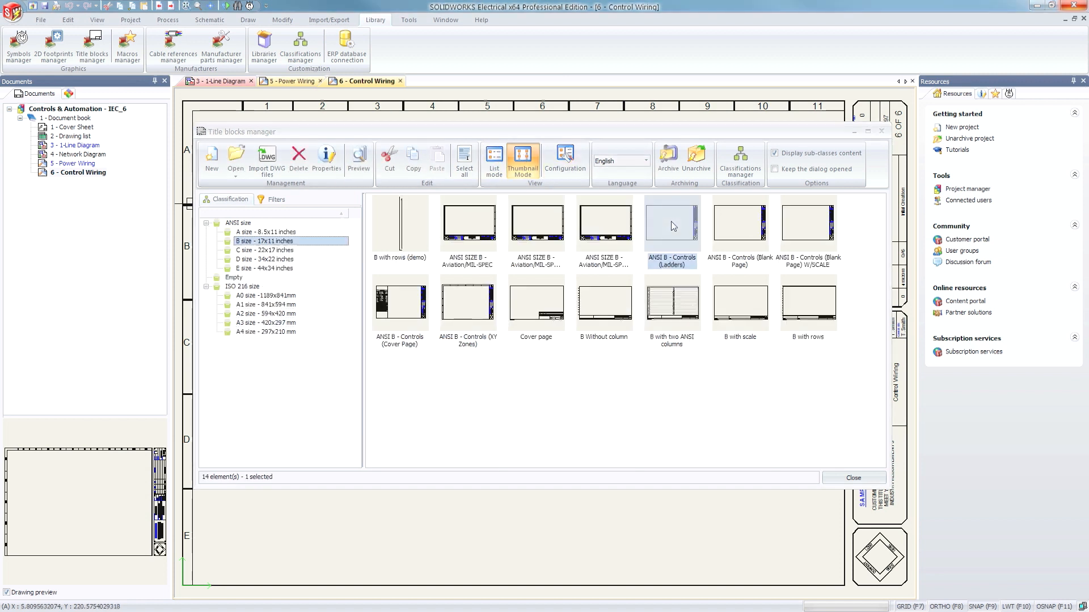
pyautogui.click(853, 477)
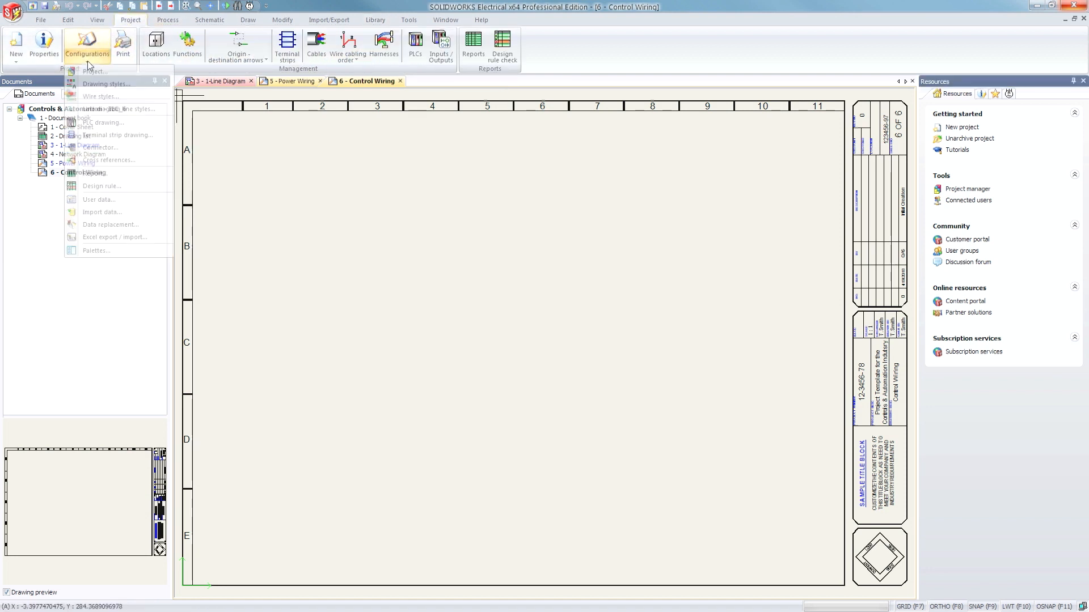
pyautogui.moveTo(101, 97)
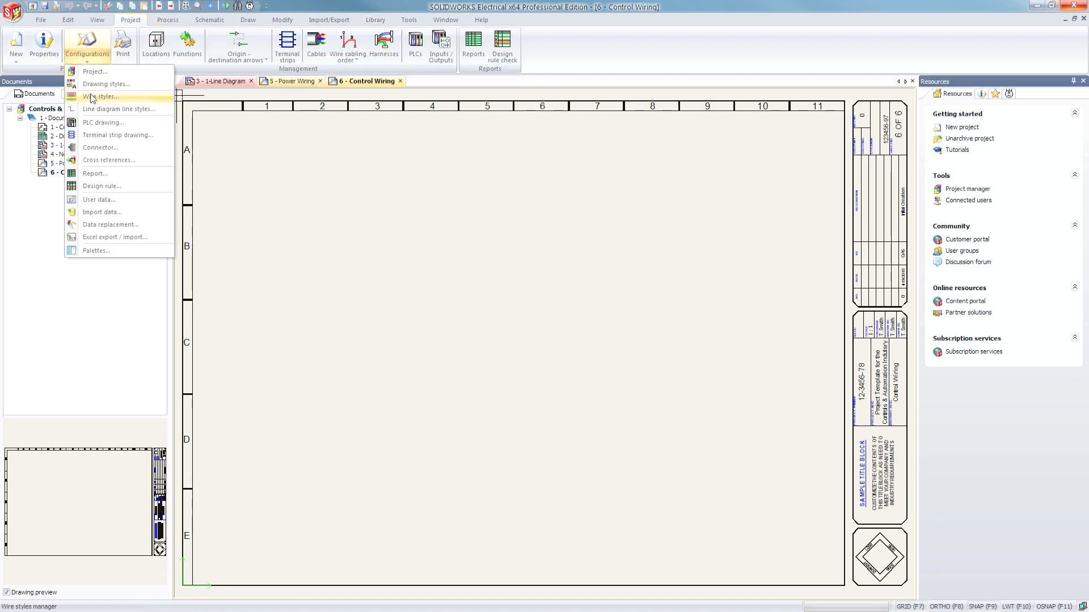
# Step: Show the project's wire style manager via Configurations and scroll through the wire styles
pyautogui.click(101, 96)
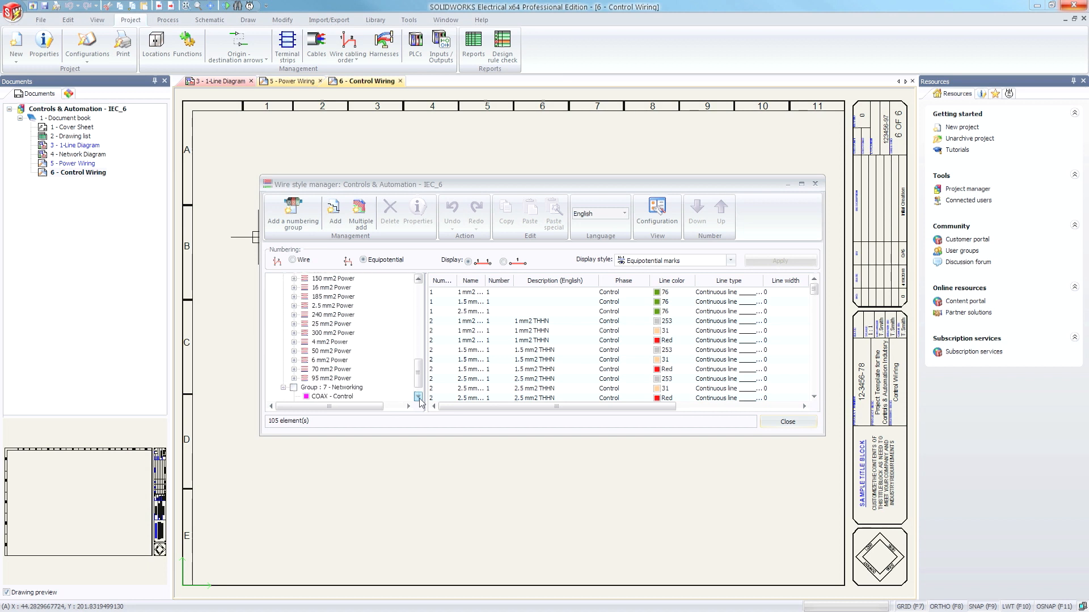
pyautogui.scroll(-3)
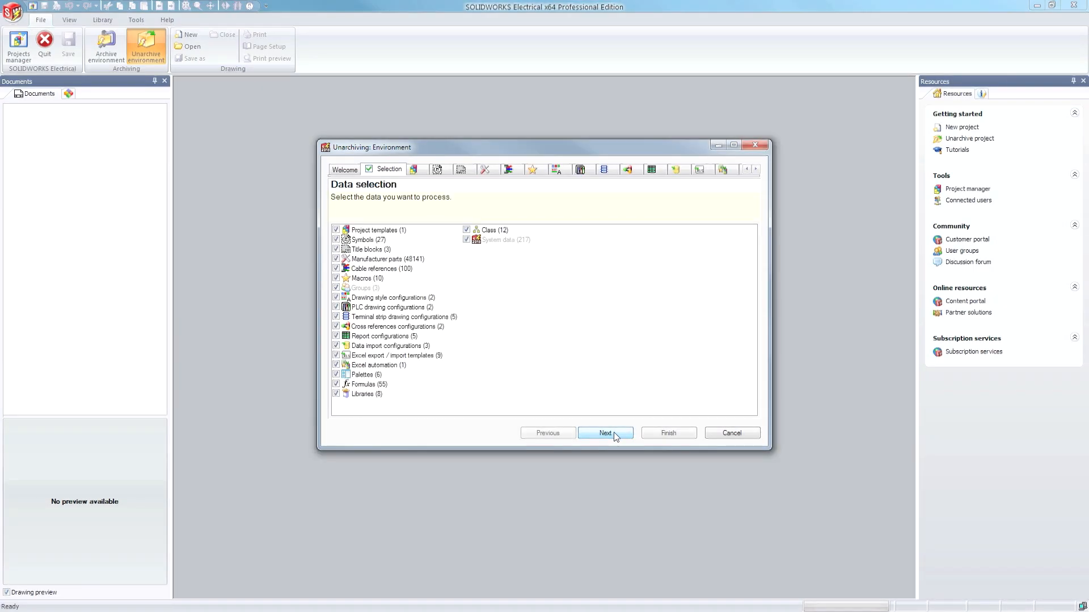
# Step: Advance the unarchiving wizard through its templates and symbols steps, review the report and finish it
pyautogui.click(603, 432)
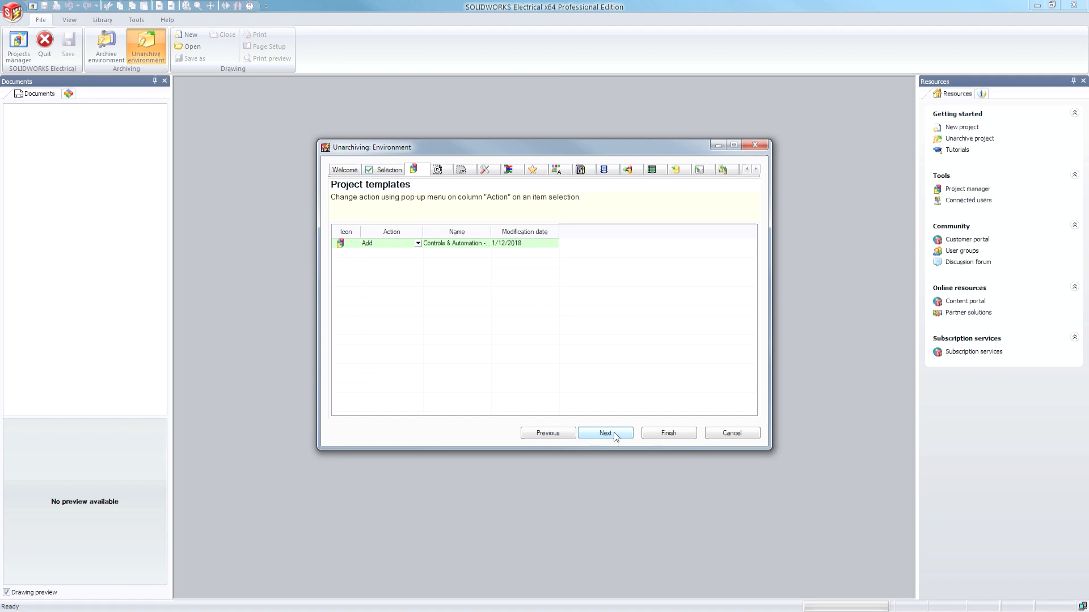
pyautogui.click(604, 432)
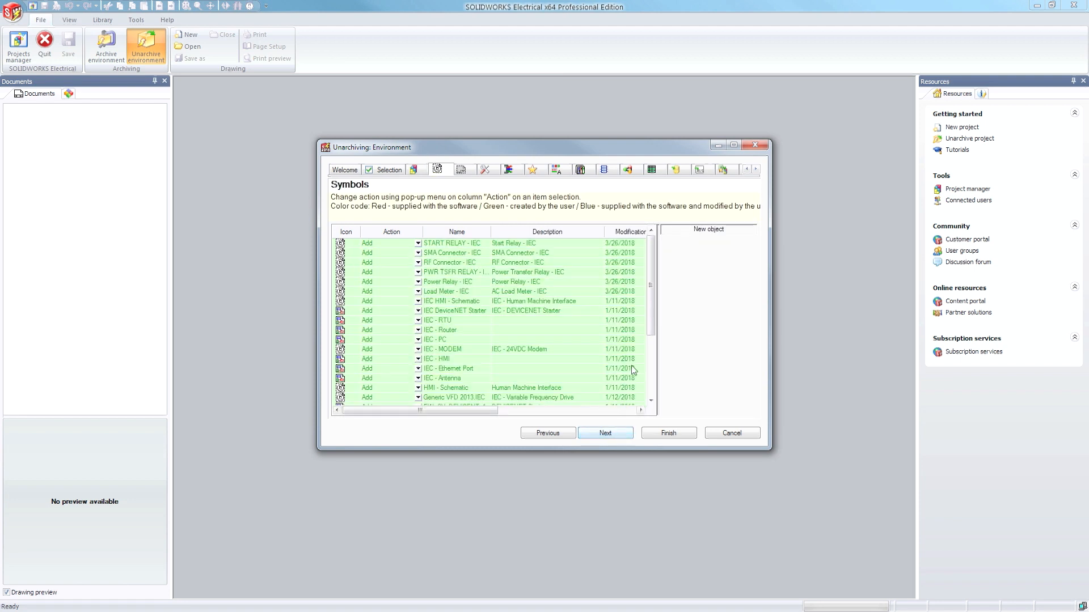
pyautogui.scroll(-3)
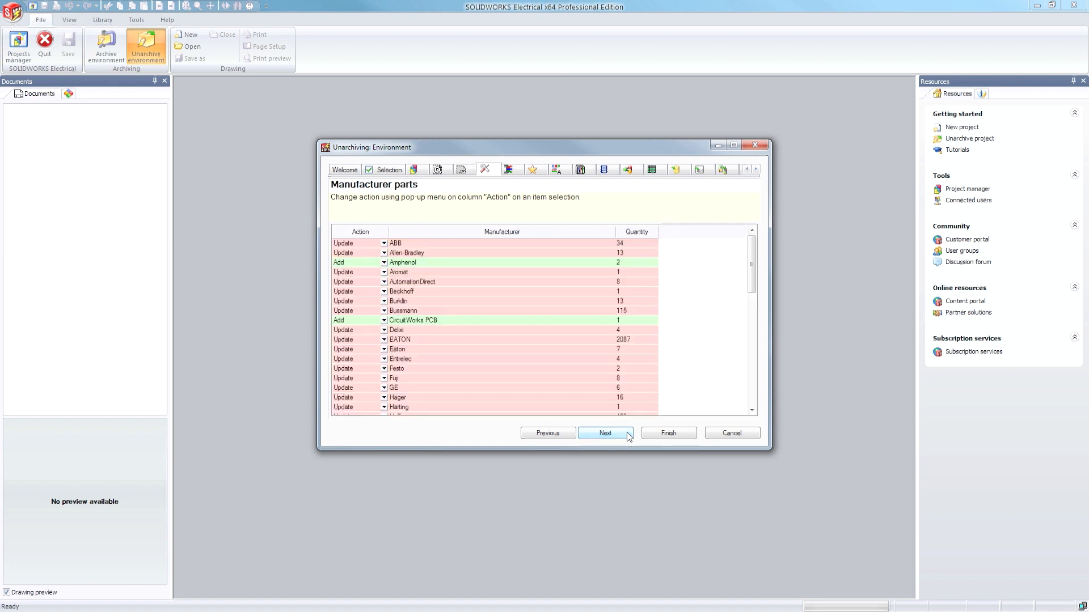
pyautogui.scroll(-3)
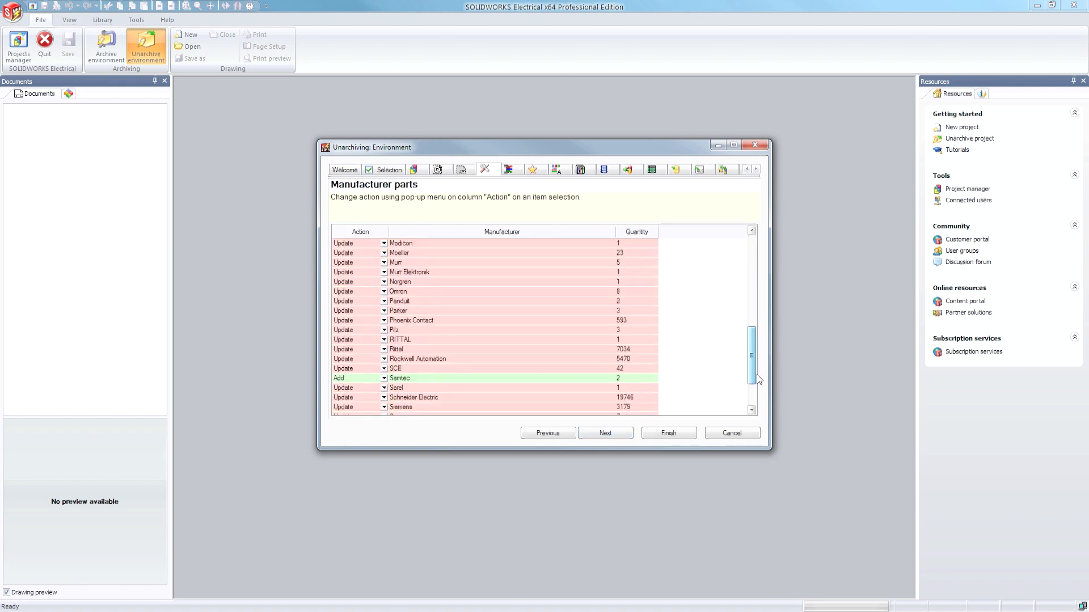
pyautogui.scroll(-3)
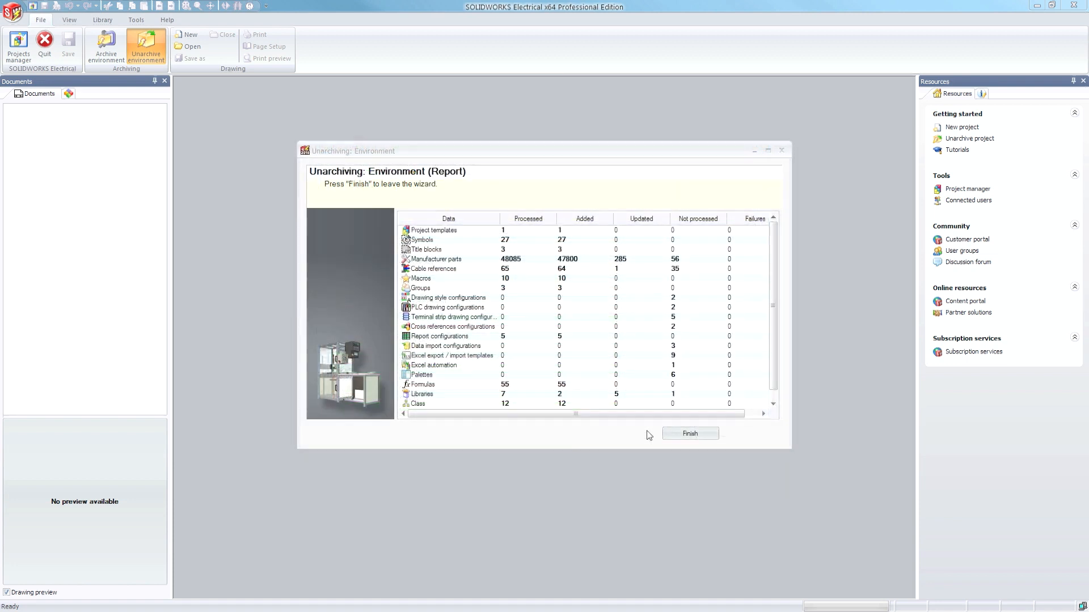
pyautogui.moveTo(752, 388)
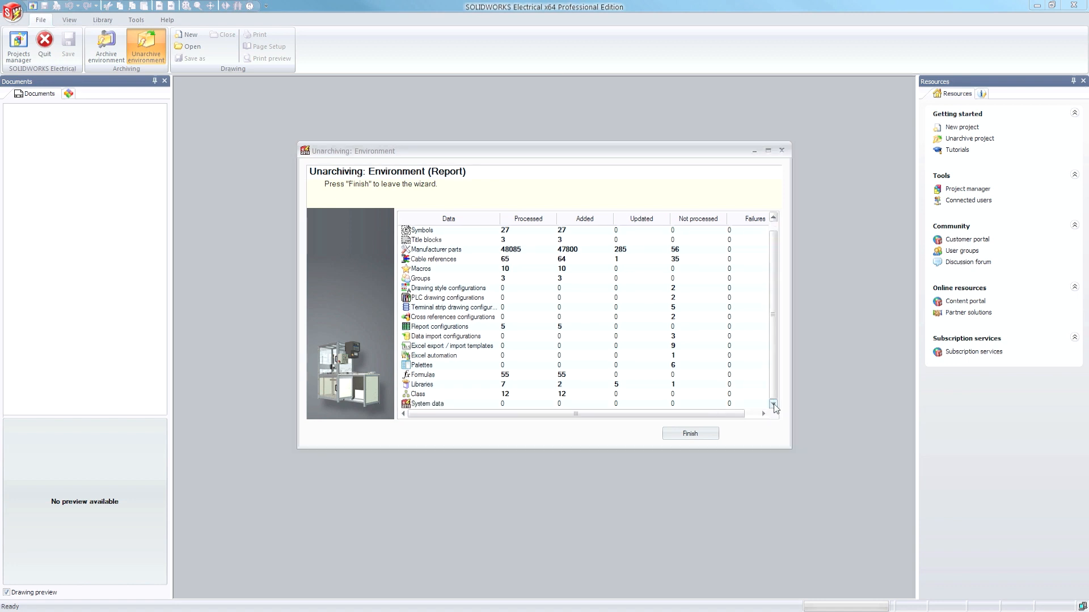
pyautogui.click(688, 434)
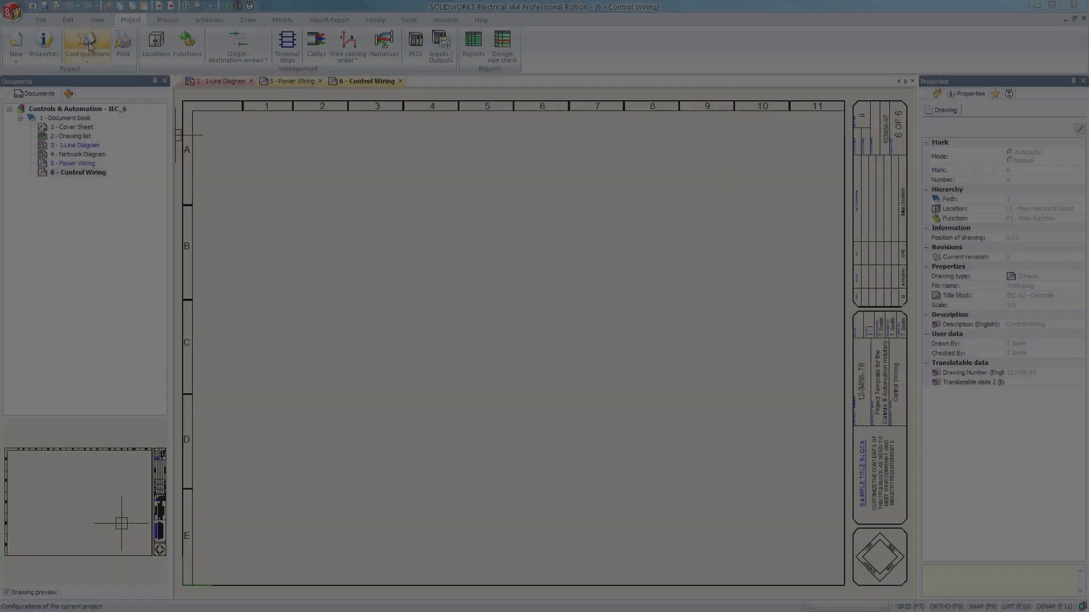
# Step: Show the project configuration's Mark settings and the formula manager for component marks
pyautogui.click(86, 42)
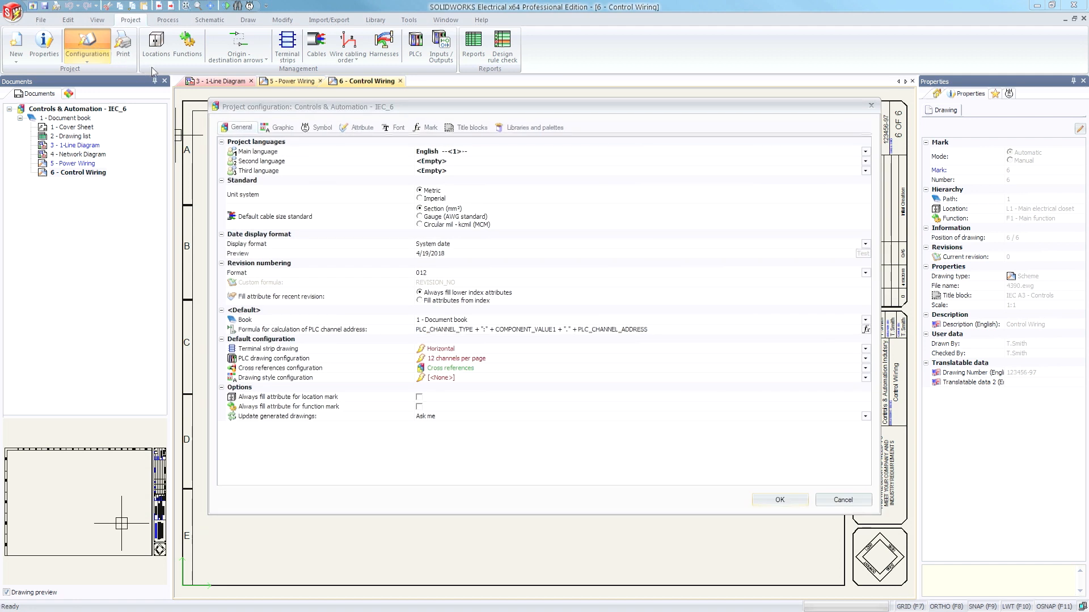
pyautogui.moveTo(425, 127)
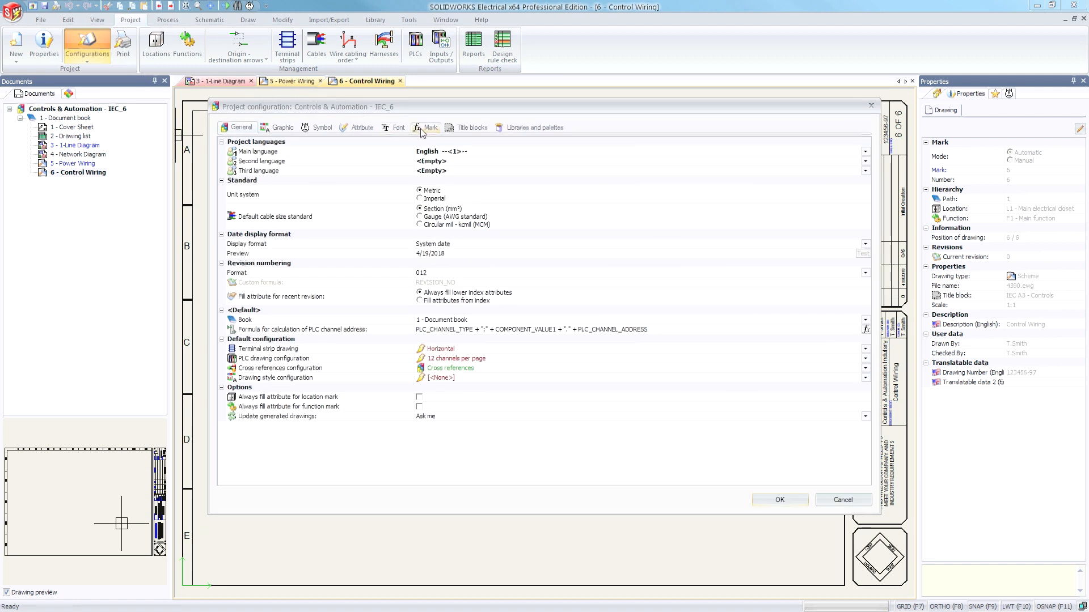
pyautogui.click(429, 127)
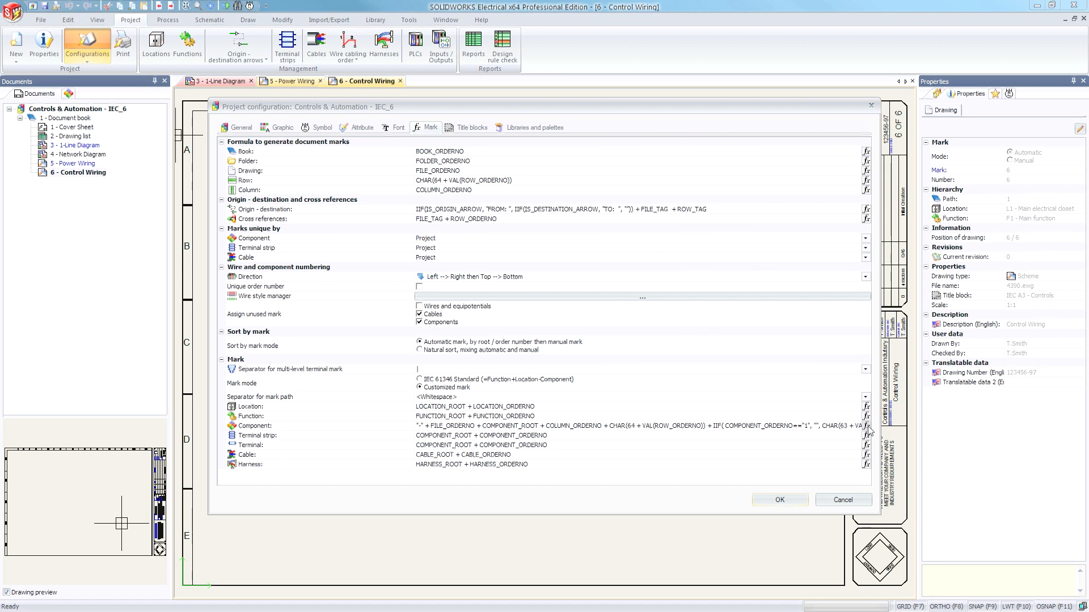
pyautogui.click(865, 426)
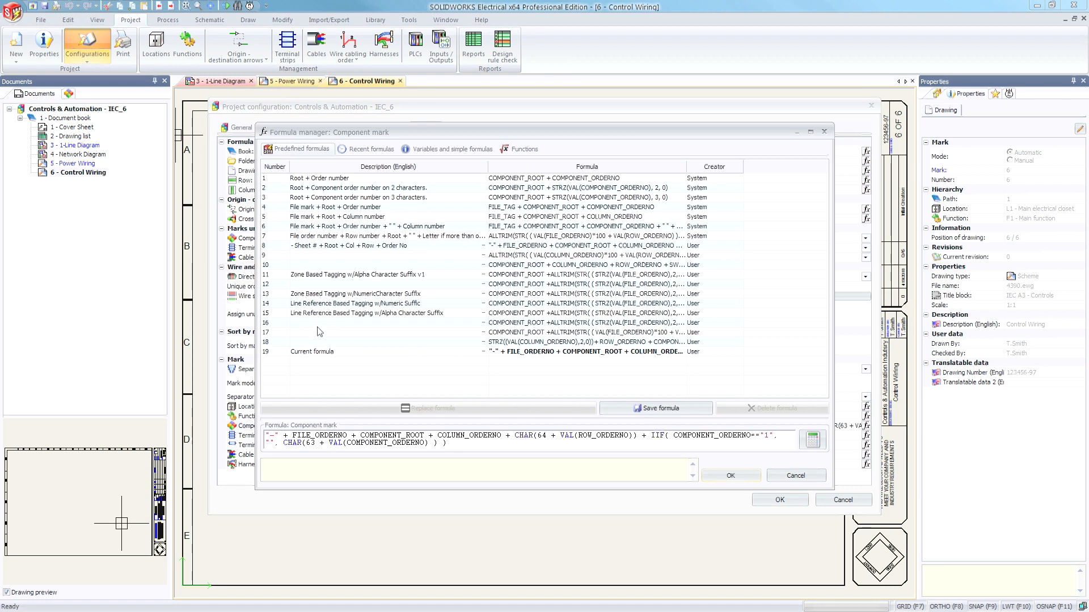
# Step: Set component marks to the Line Reference Based Tagging formula with numeric suffix and save the configuration
pyautogui.click(353, 293)
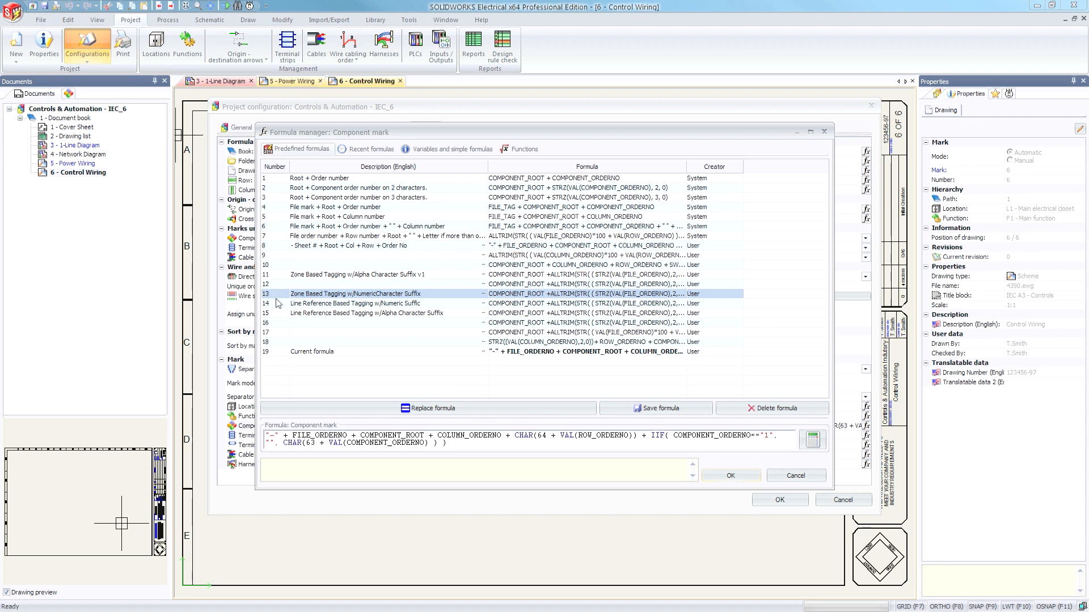
pyautogui.click(382, 304)
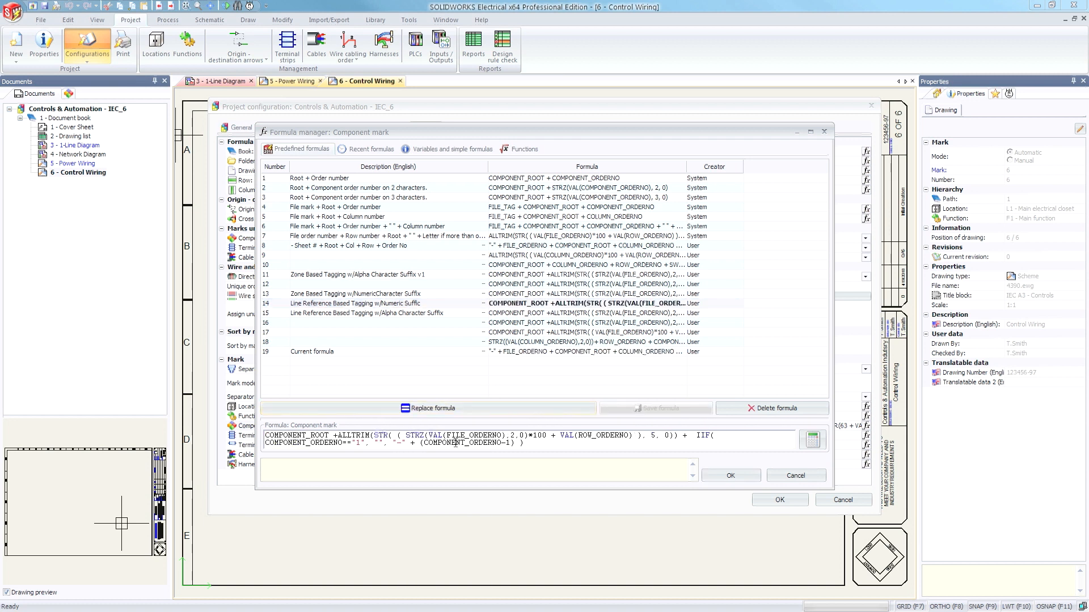
pyautogui.click(725, 471)
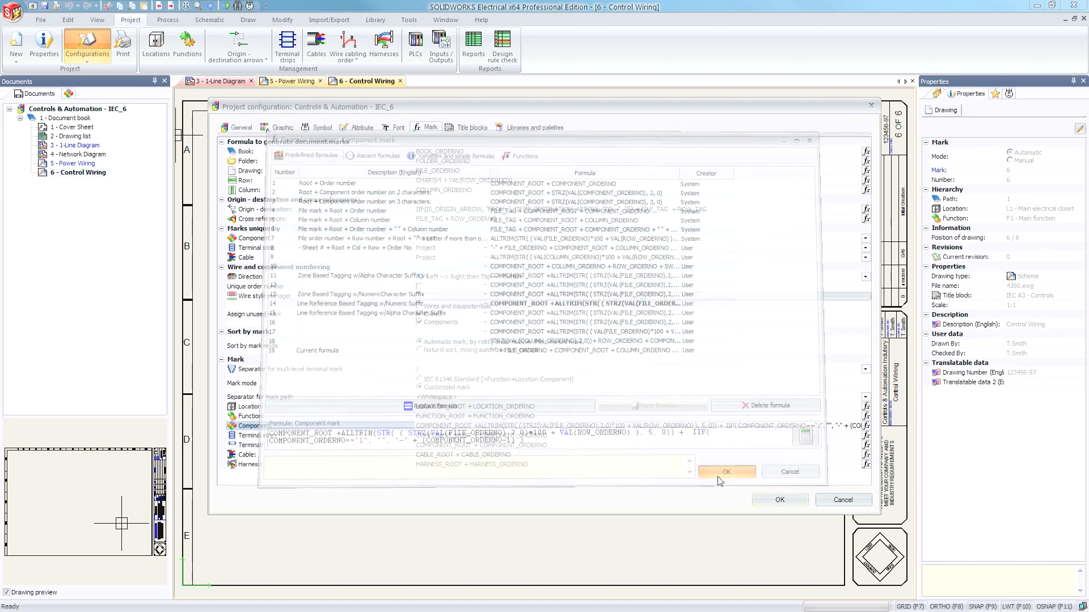
pyautogui.click(727, 472)
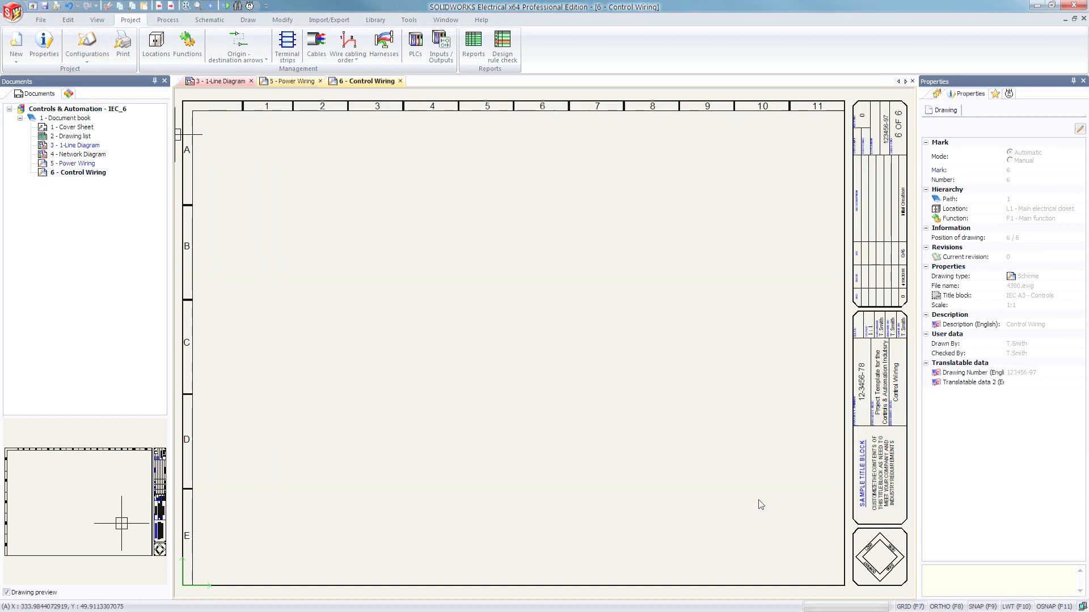
pyautogui.moveTo(631, 308)
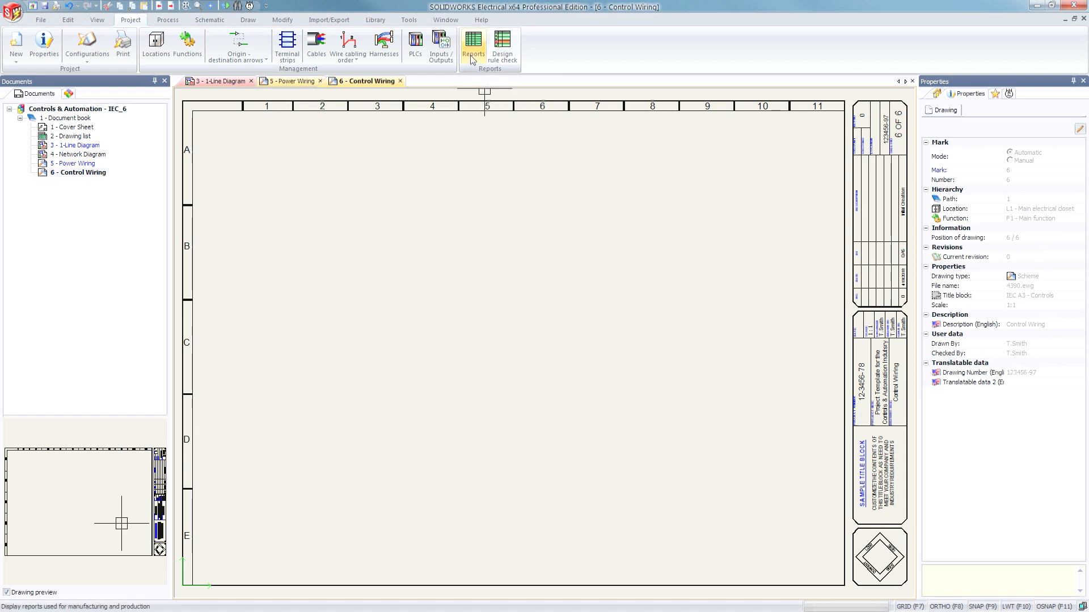
# Step: Bring up the project's Report manager
pyautogui.click(472, 43)
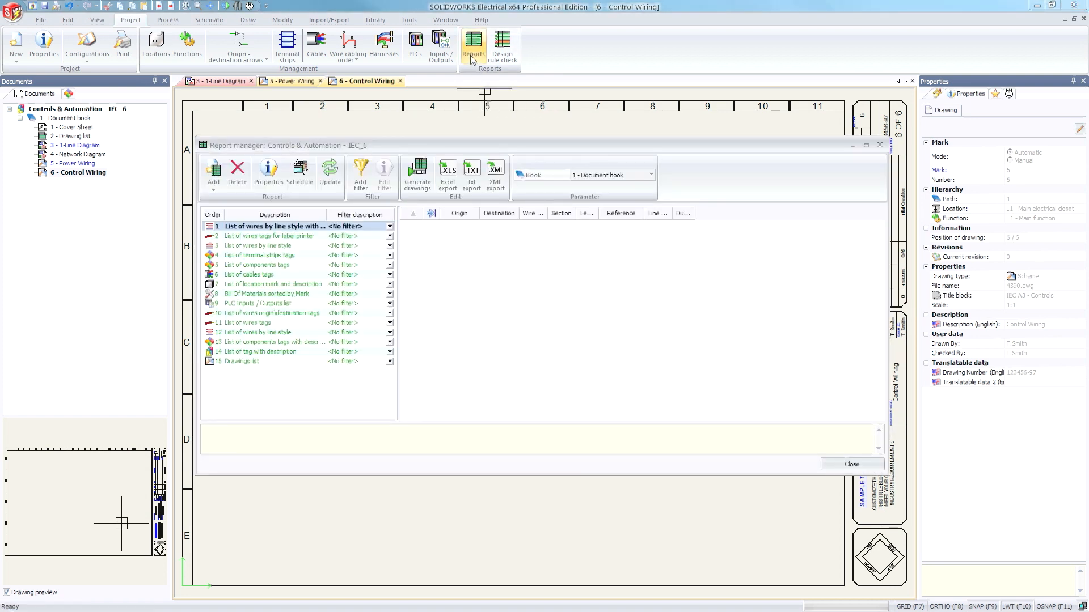
pyautogui.moveTo(460, 83)
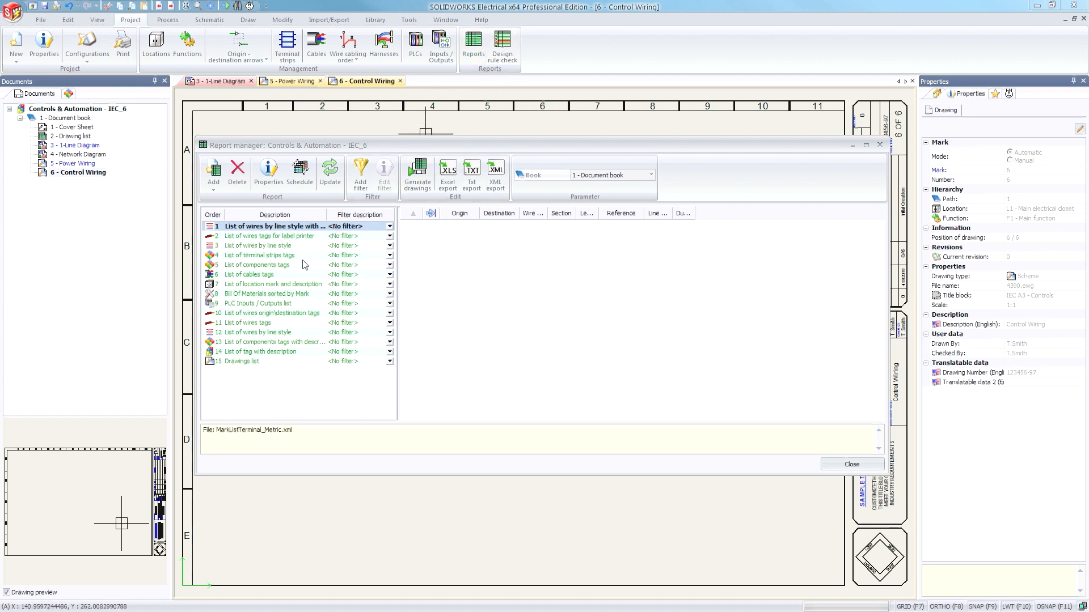
# Step: Preview the components tags, wires tags and label-printer wire tags reports, then close the Report manager
pyautogui.click(264, 264)
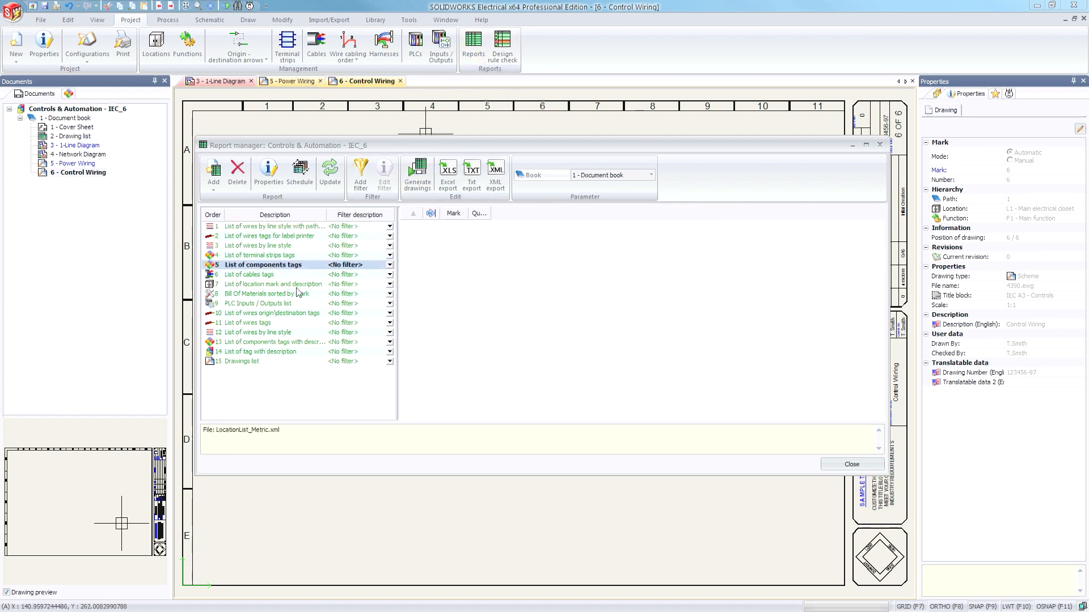
pyautogui.click(257, 322)
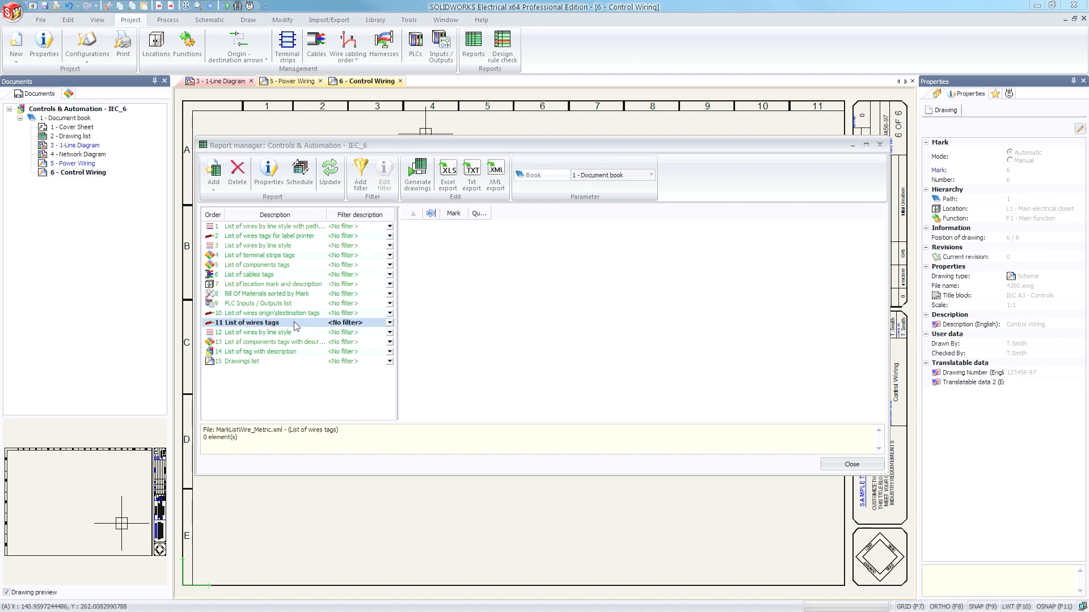
pyautogui.click(270, 236)
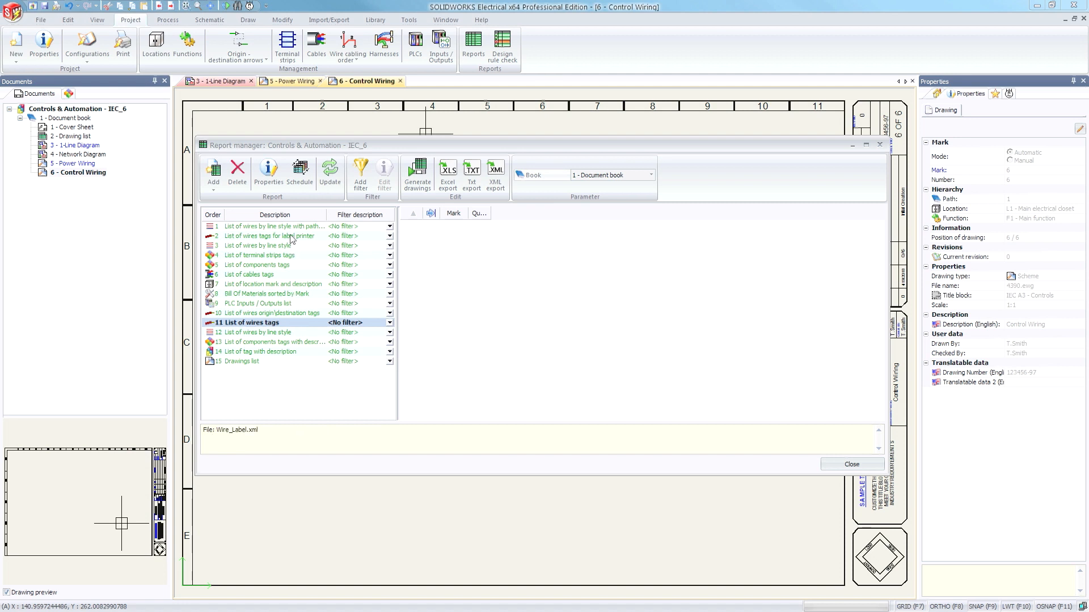
pyautogui.click(271, 236)
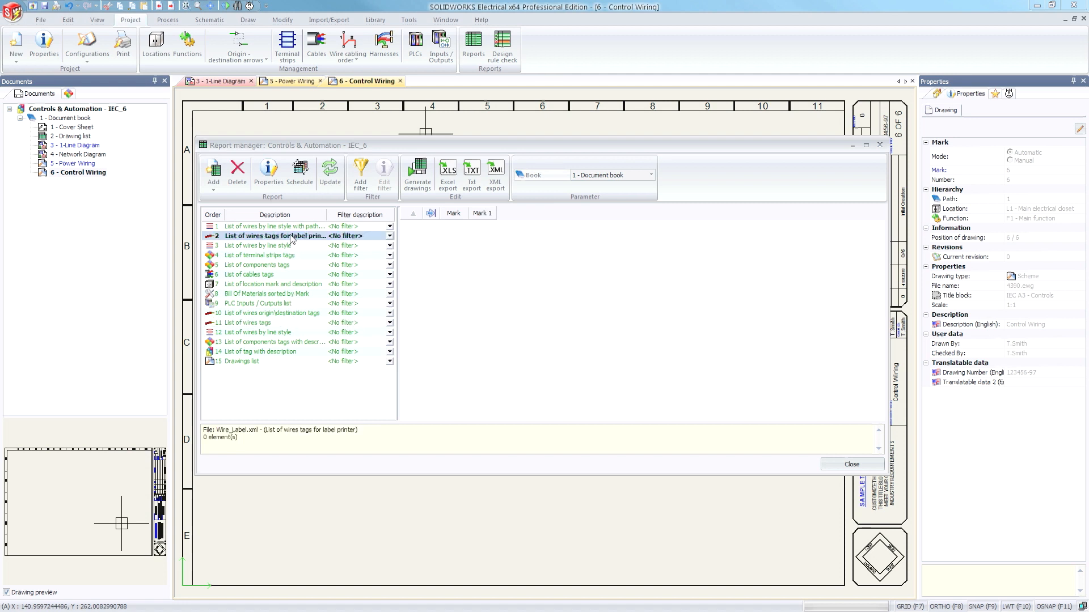
pyautogui.click(849, 464)
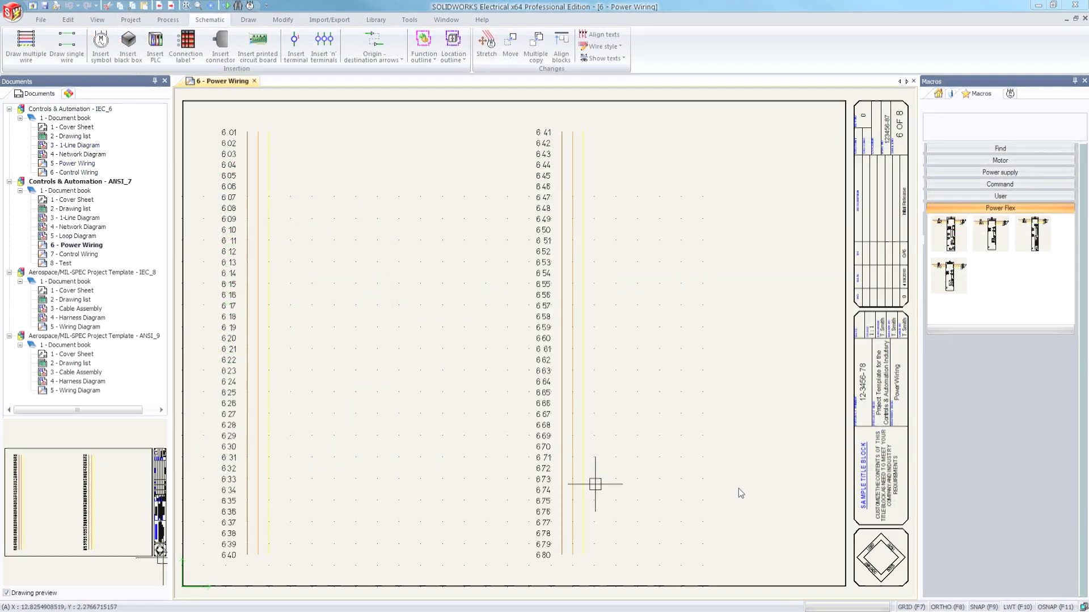